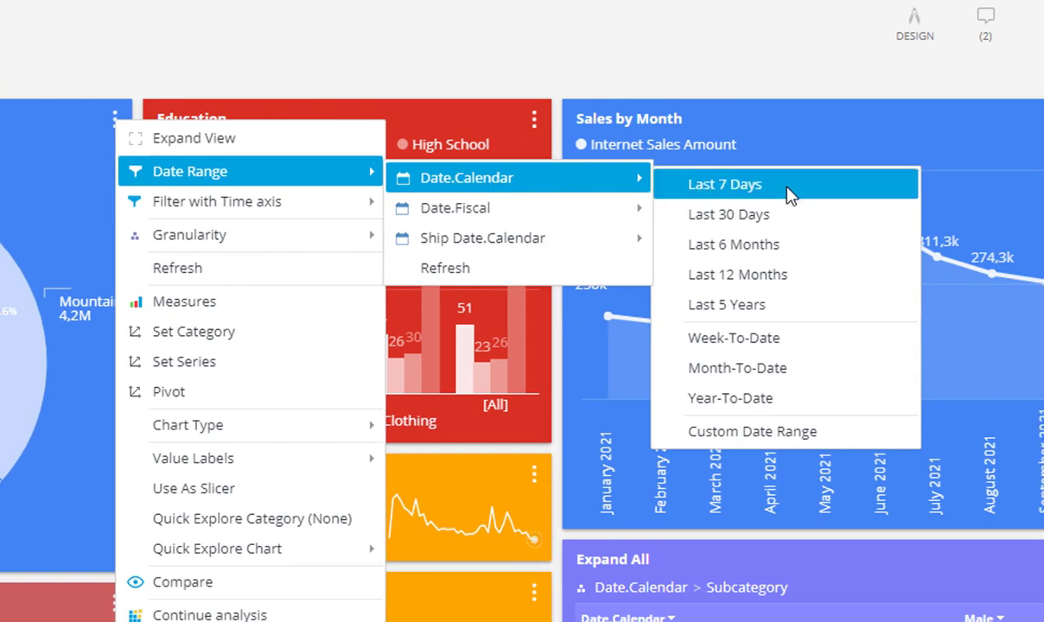
- Limit the Sales by Product Line donut to Ship Date.Calendar 2022-06-01 to 2022-08-15
left_click(725, 183)
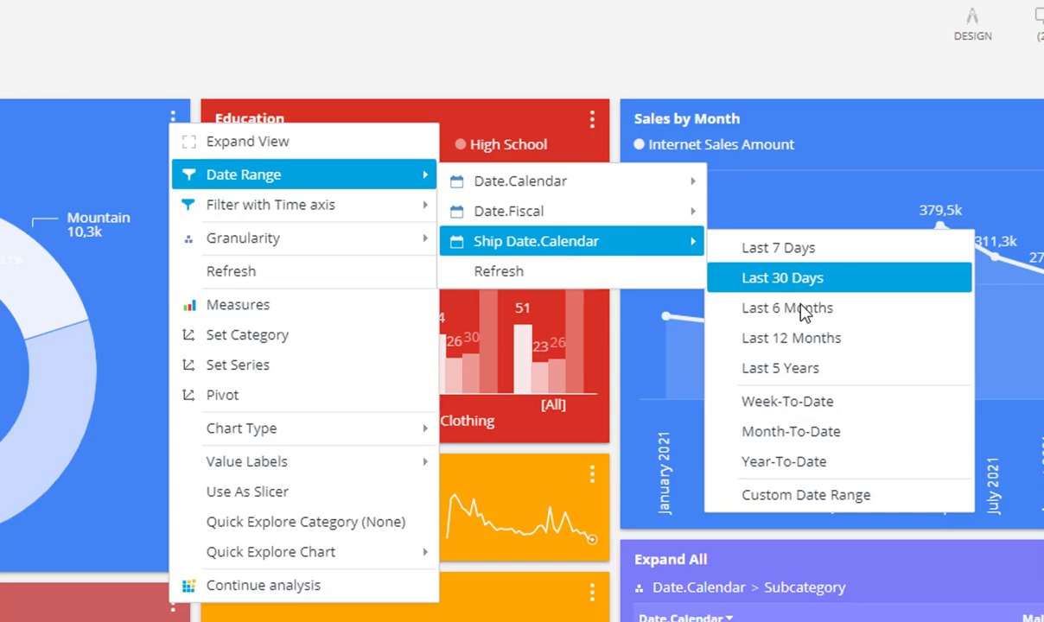
left_click(806, 494)
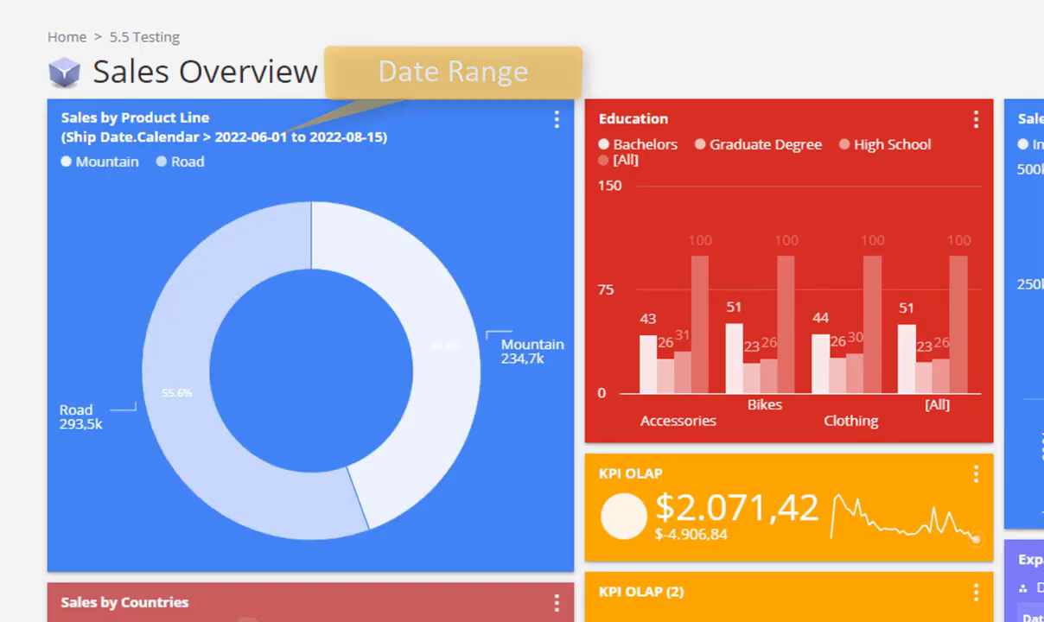
mouse_move(557, 176)
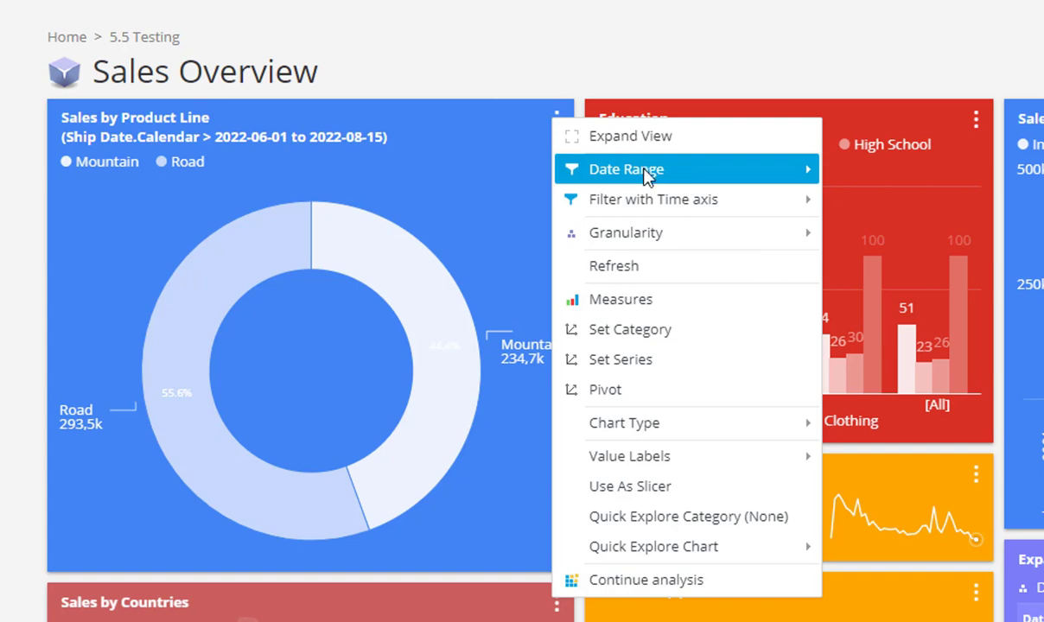
mouse_move(676, 200)
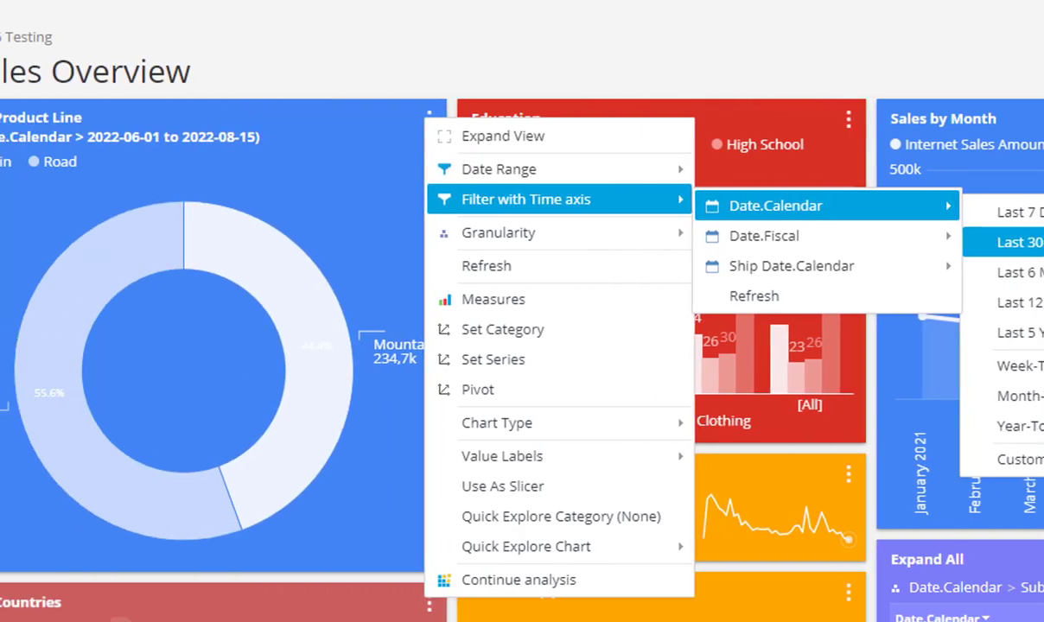
- Filter the chart on a Date.Calendar time axis, Last 30 Days then Year-To-Date
left_click(1020, 242)
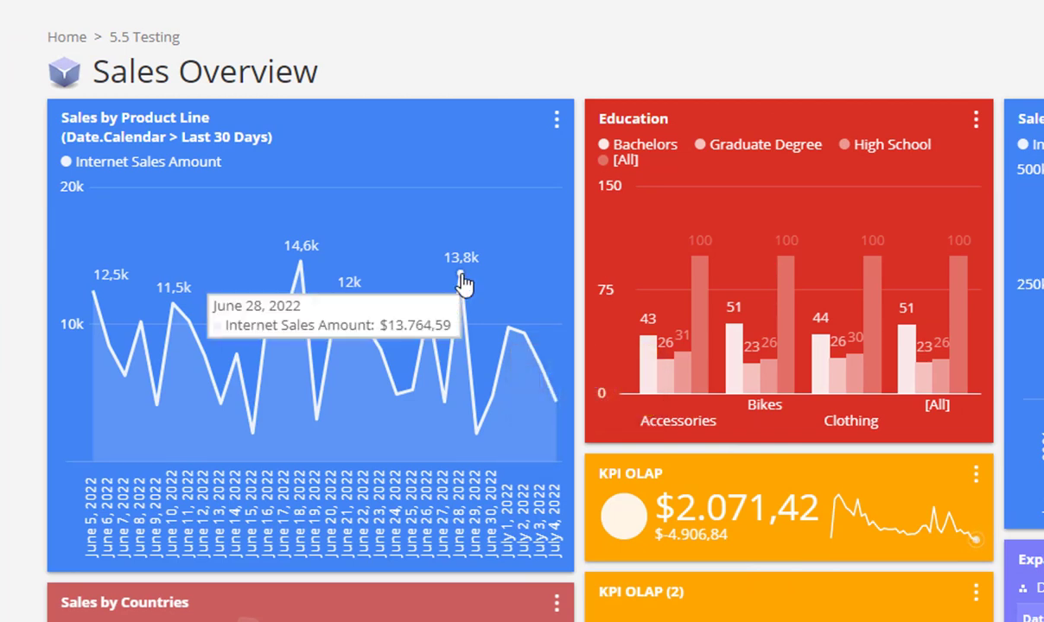
mouse_move(477, 443)
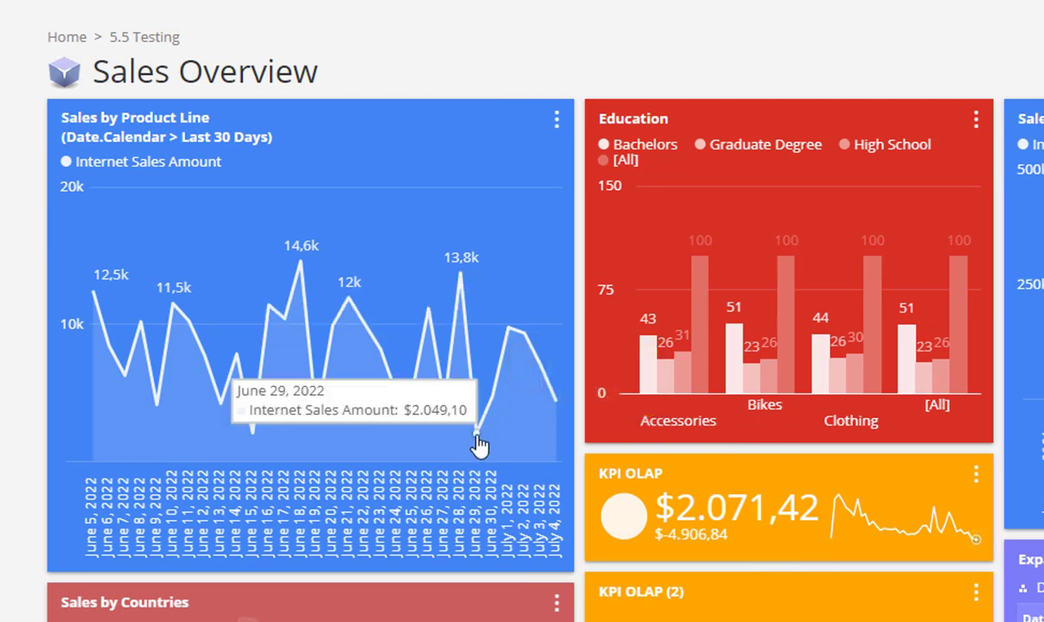
mouse_move(301, 270)
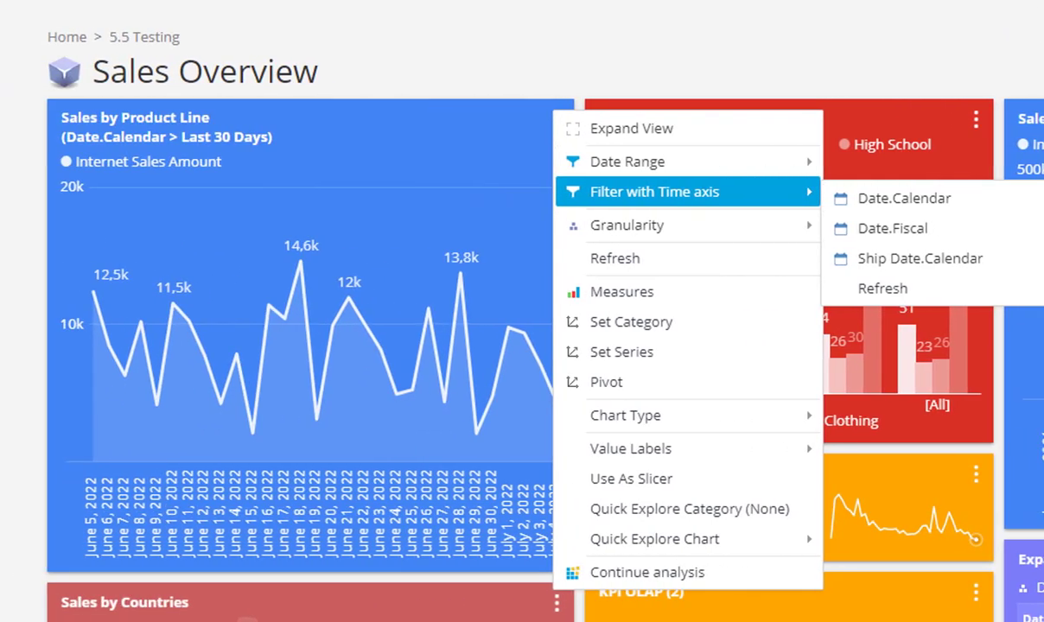
left_click(904, 197)
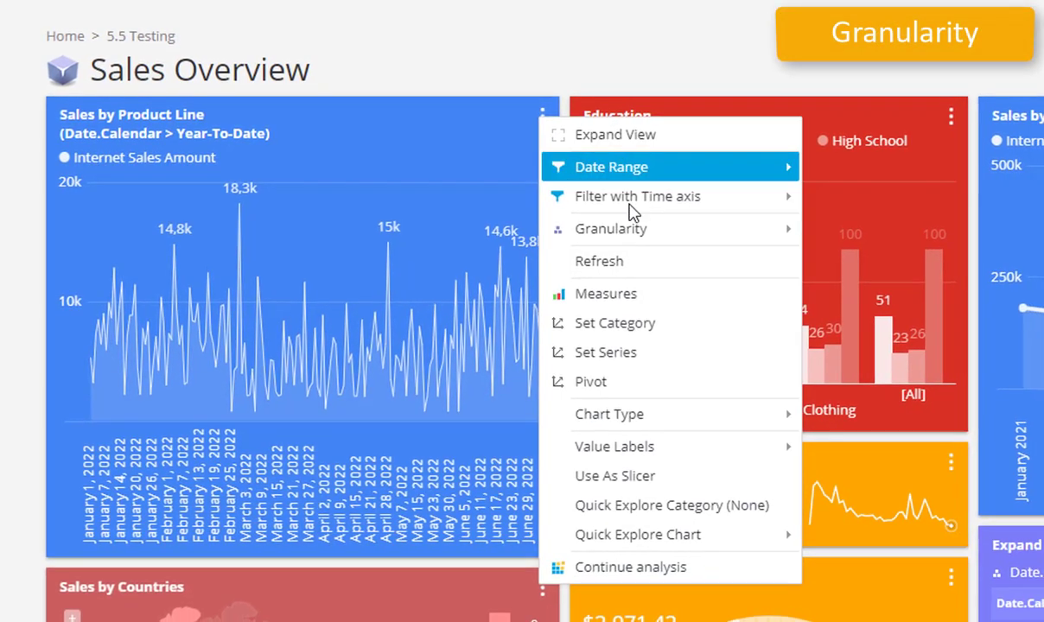
- Set the chart granularity to Month, then to Calendar Quarter showing Q1–Q3 CY 2022
left_click(612, 228)
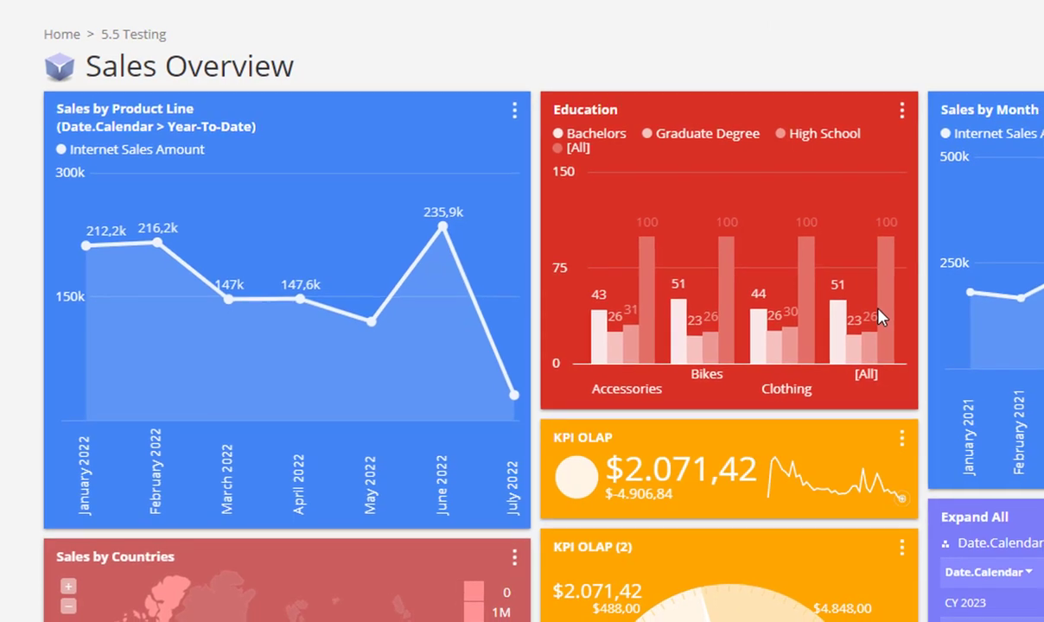
left_click(515, 111)
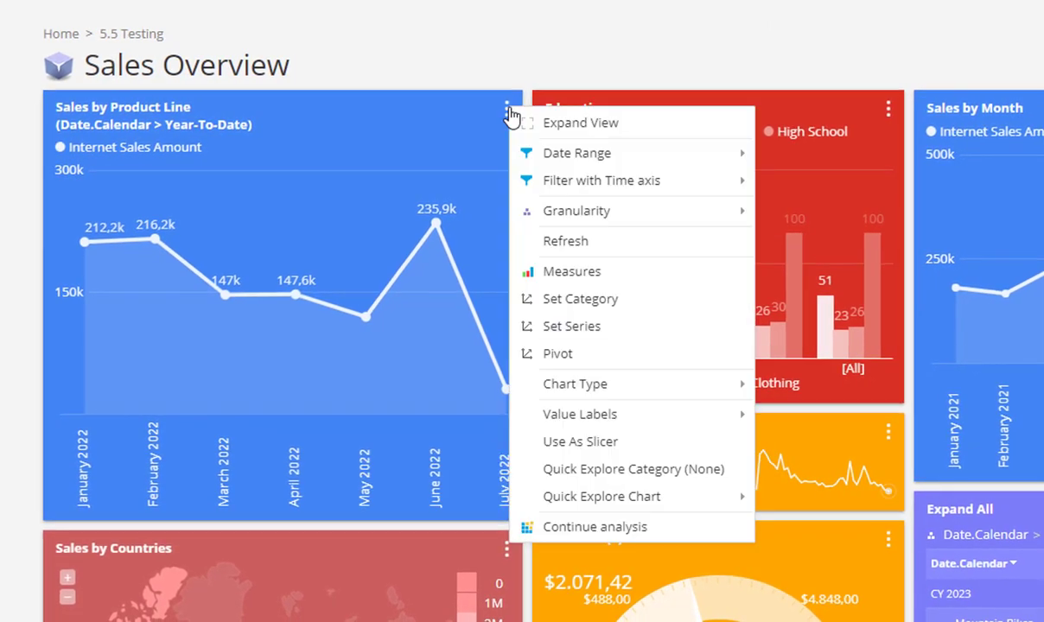
mouse_move(578, 210)
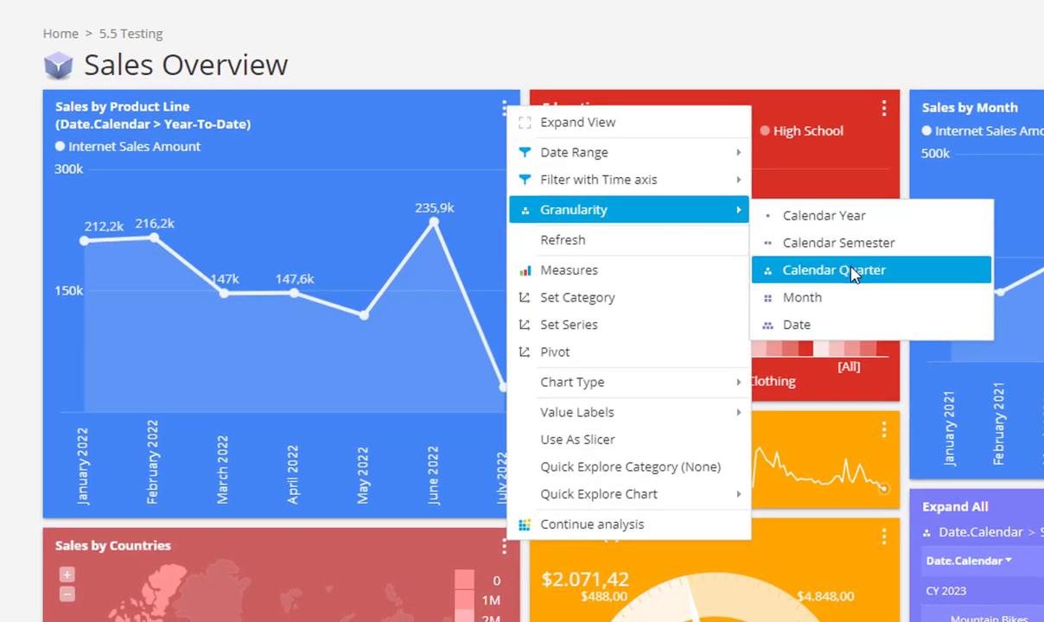
left_click(835, 270)
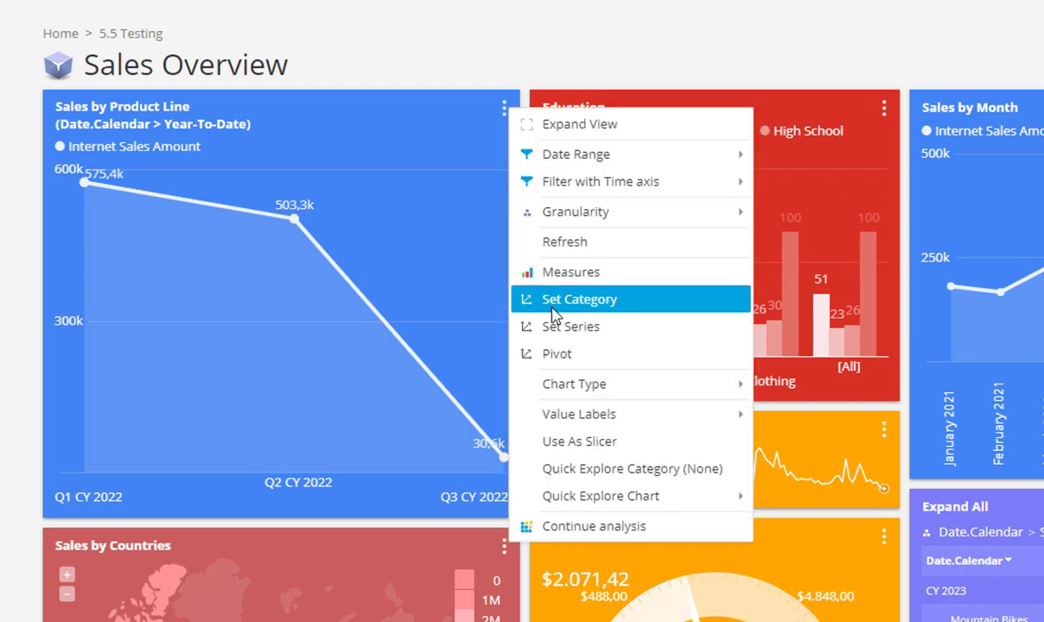
left_click(579, 299)
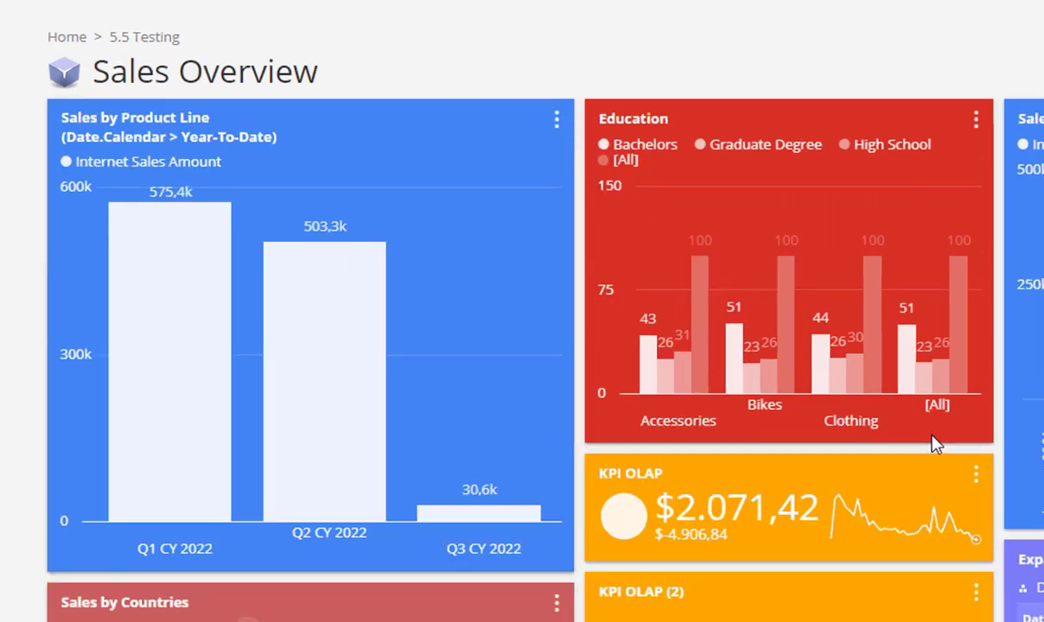
mouse_move(263, 389)
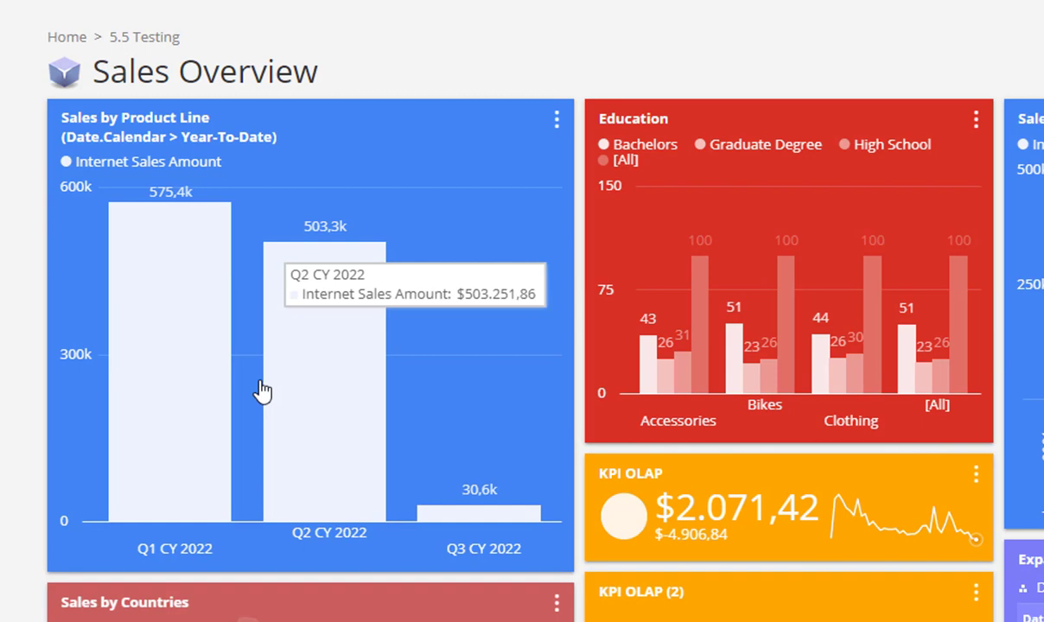
mouse_move(546, 159)
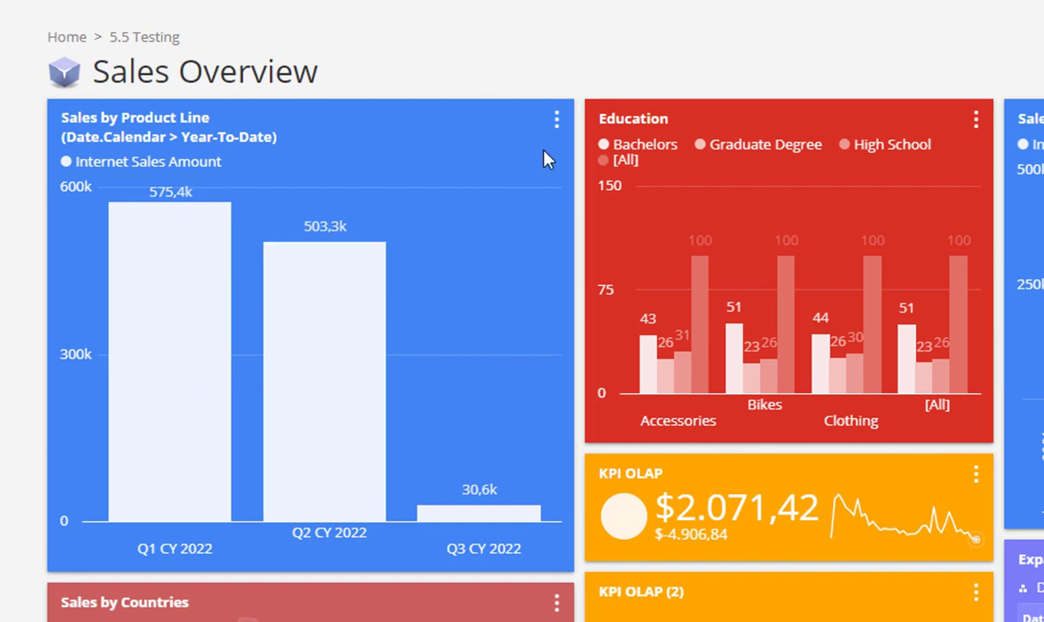
- Set the series to Customer country, then pivot so countries are categories and quarters series
left_click(557, 117)
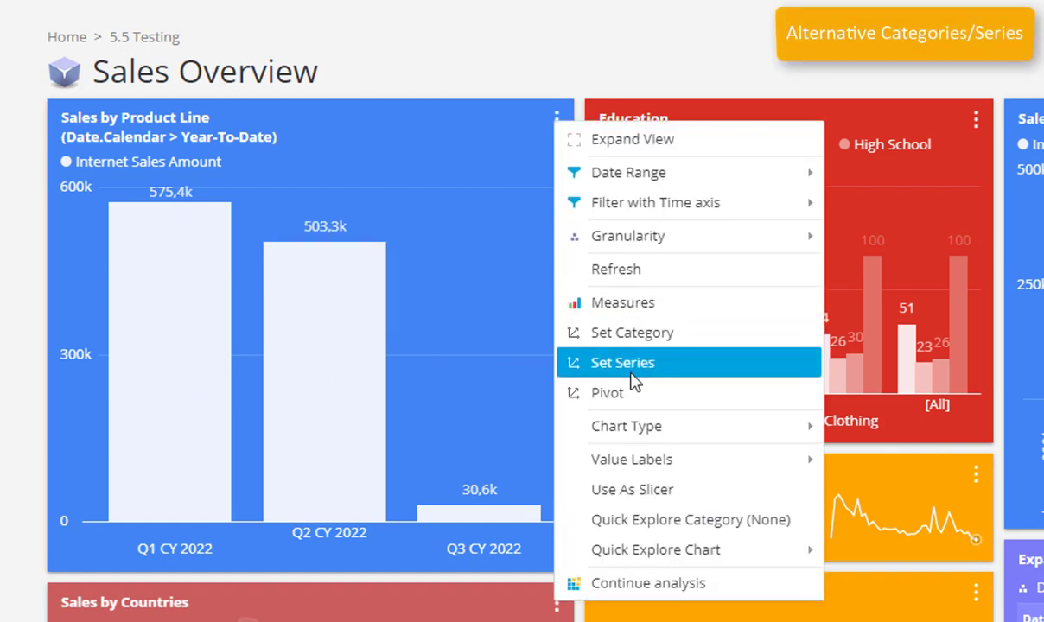
left_click(622, 363)
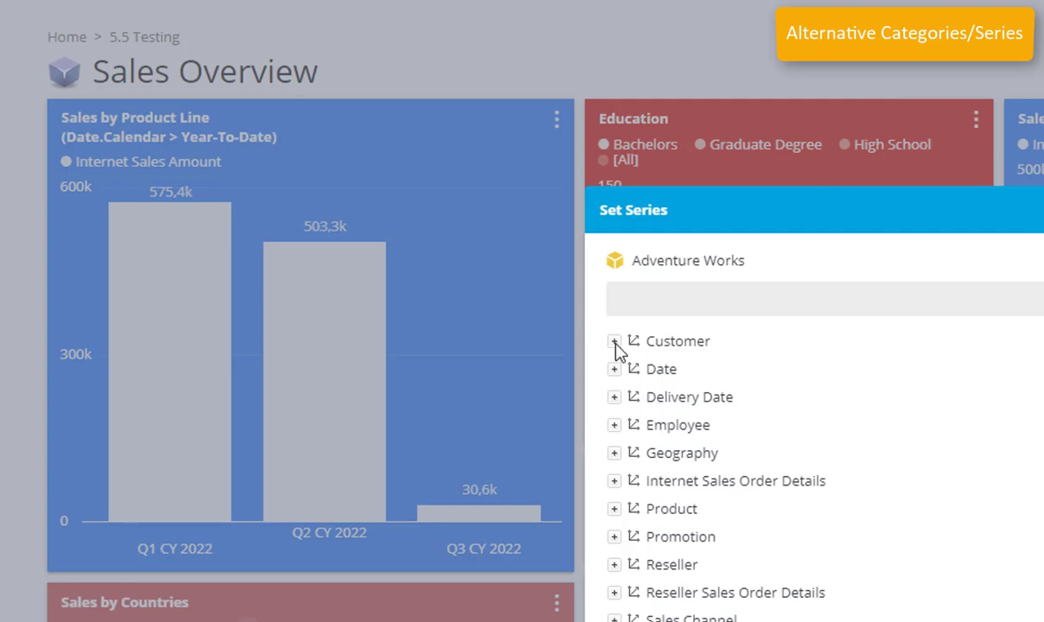
left_click(614, 341)
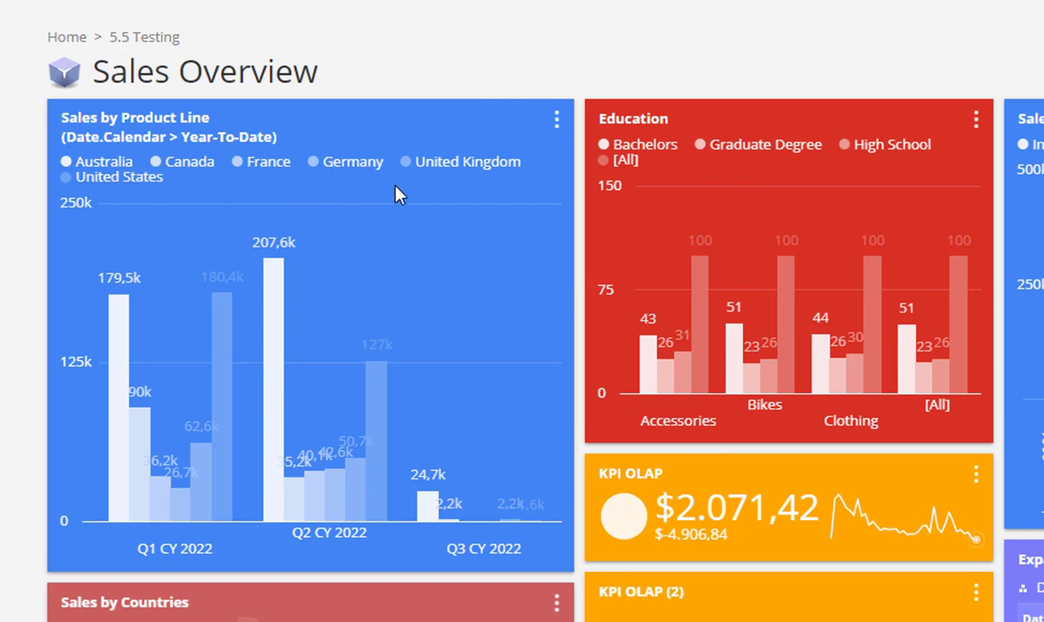
mouse_move(557, 146)
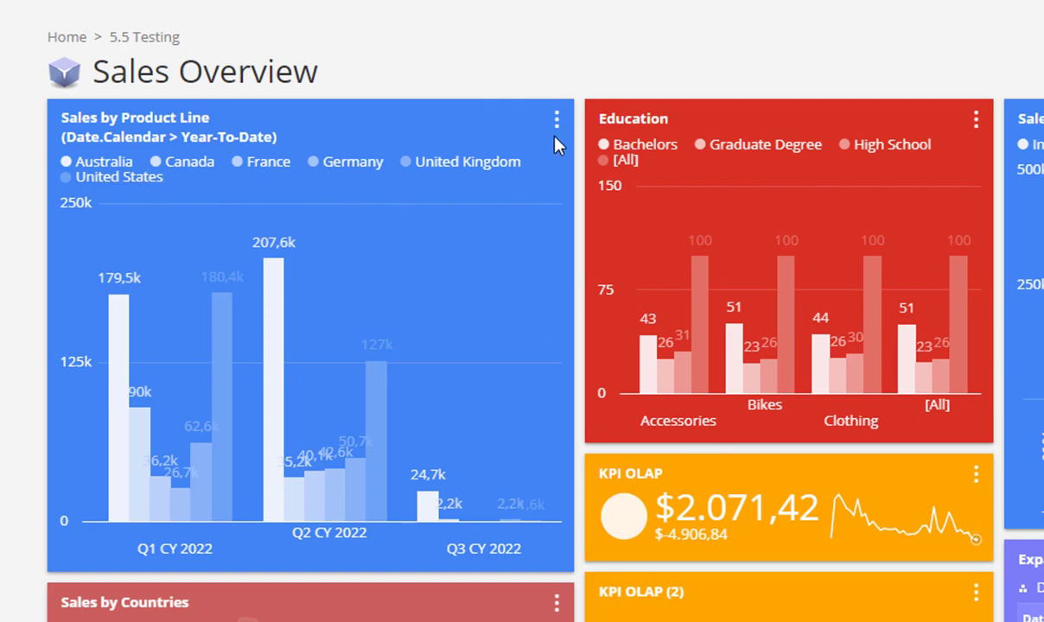
left_click(557, 118)
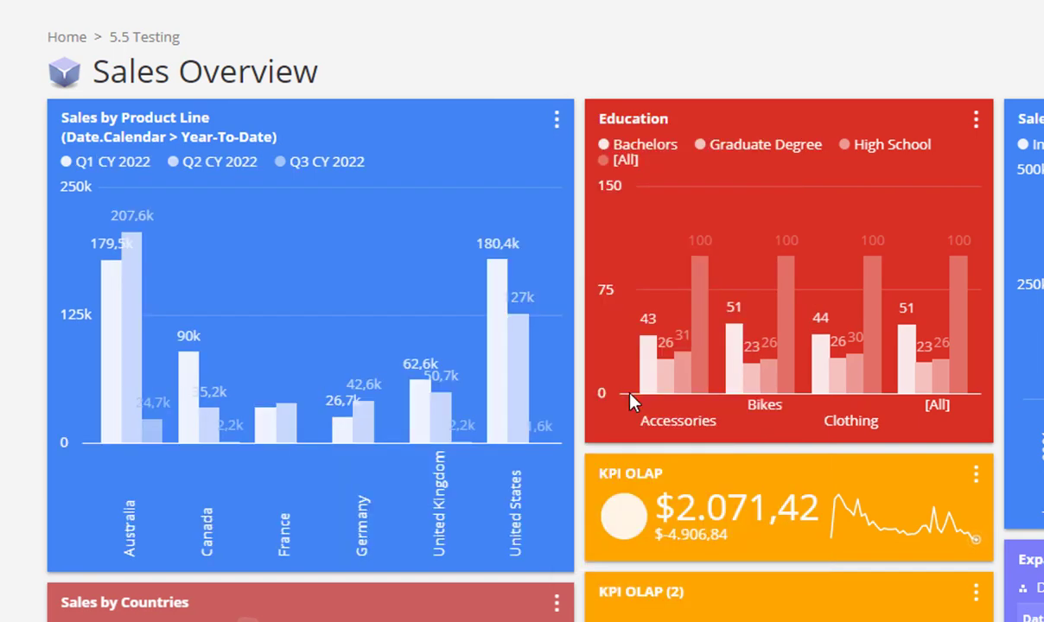
mouse_move(363, 432)
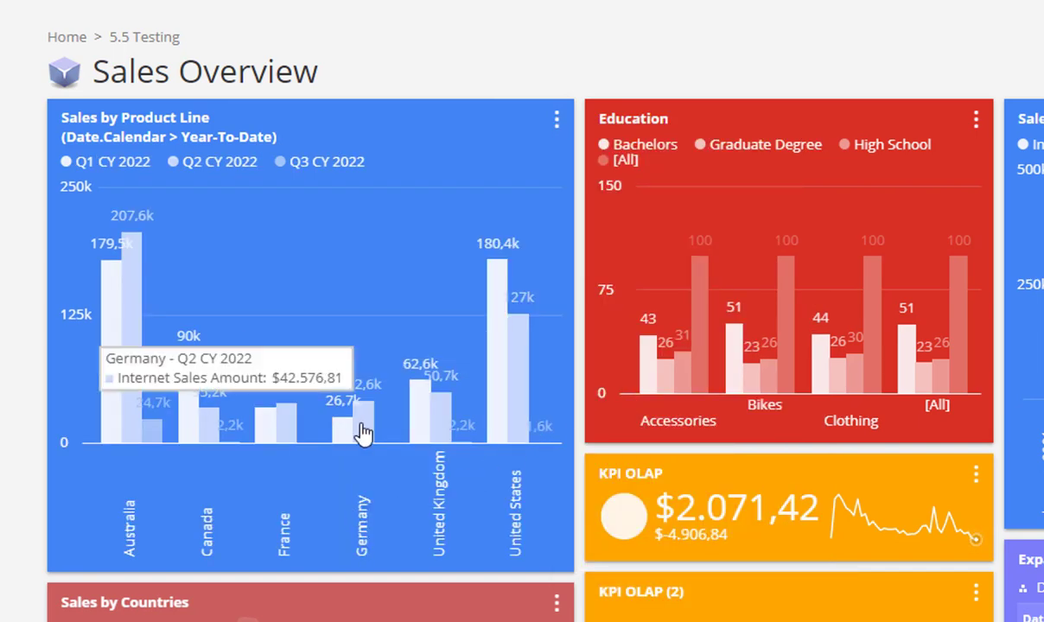
mouse_move(535, 170)
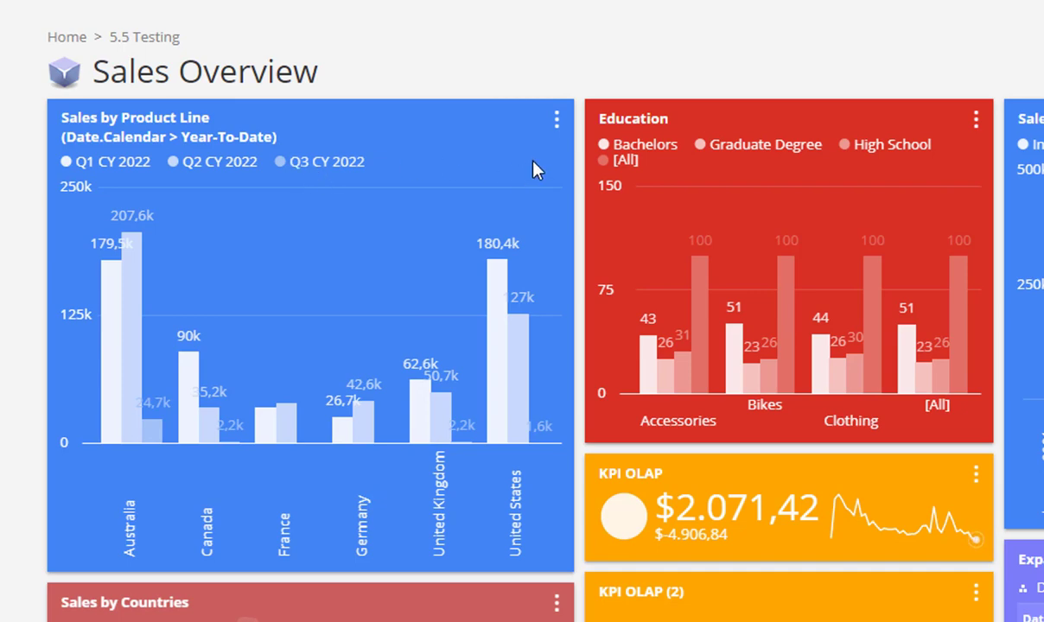
- Break down United States Q1 sales by month, then close the enlarged chart
left_click(557, 118)
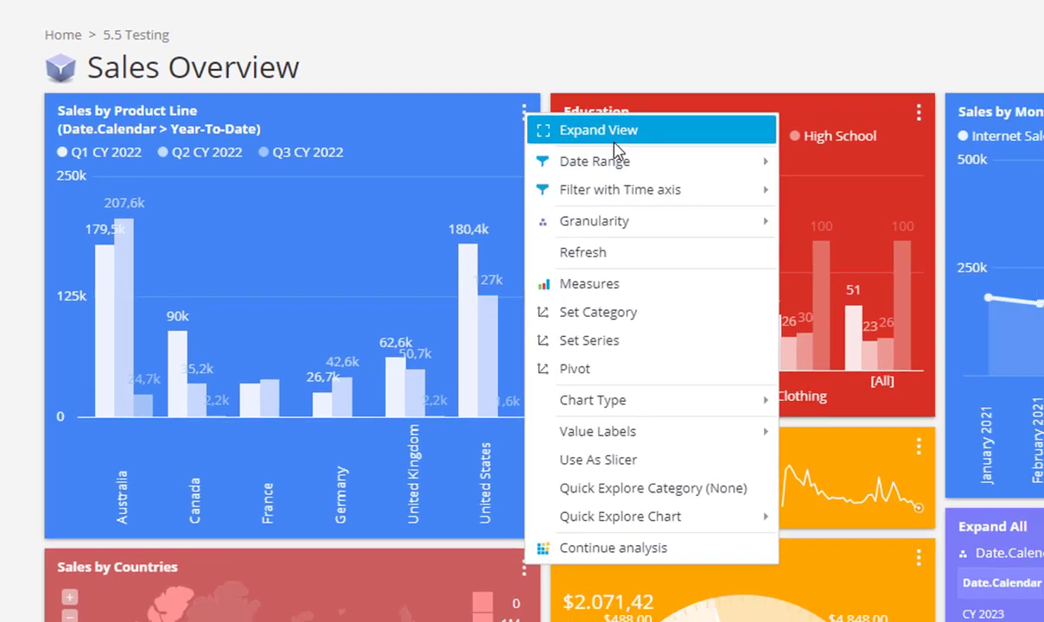
left_click(598, 130)
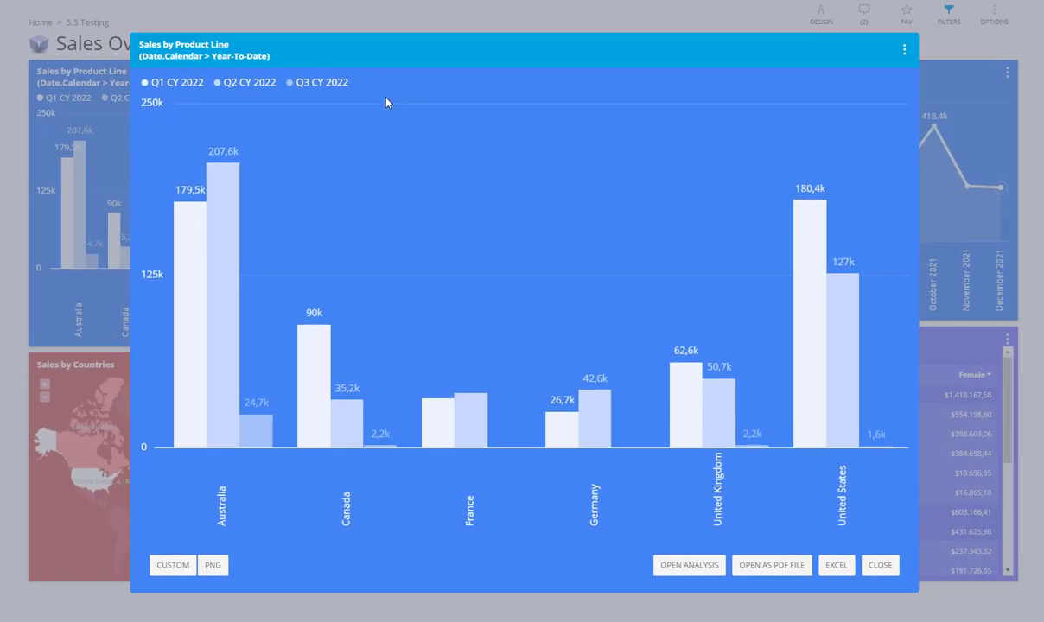
mouse_move(543, 128)
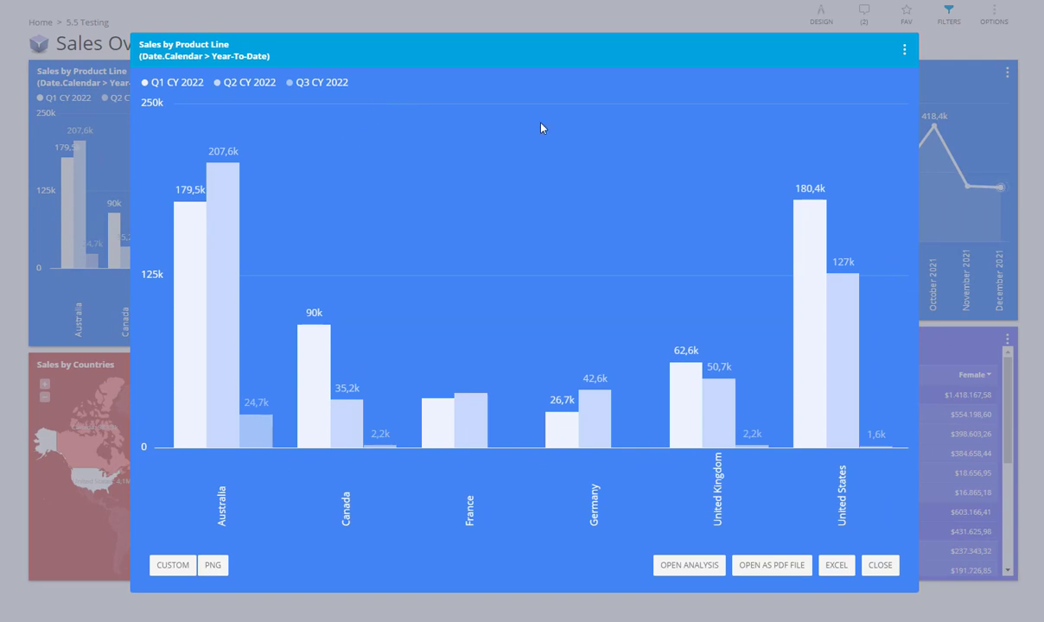
left_click(904, 49)
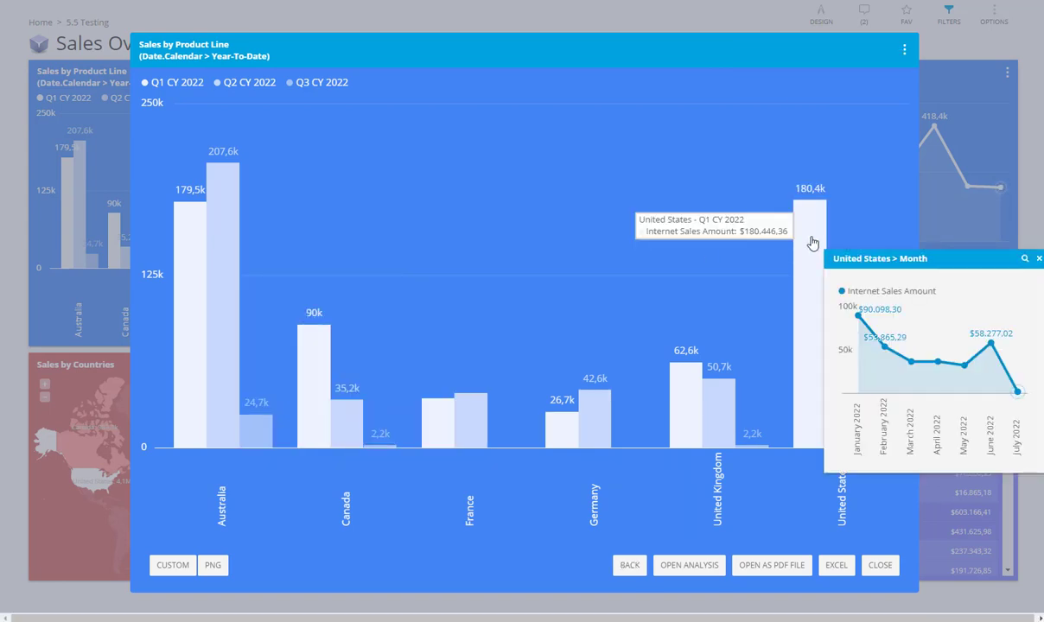
left_click(880, 565)
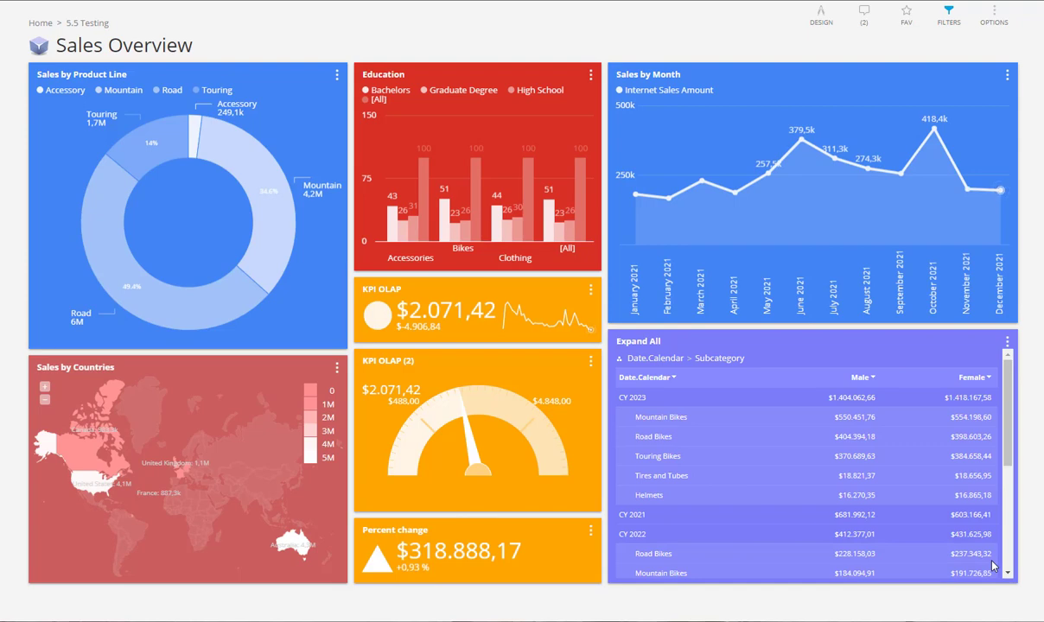
- Toggle dashboard design mode on and off twice, returning to normal view
left_click(819, 15)
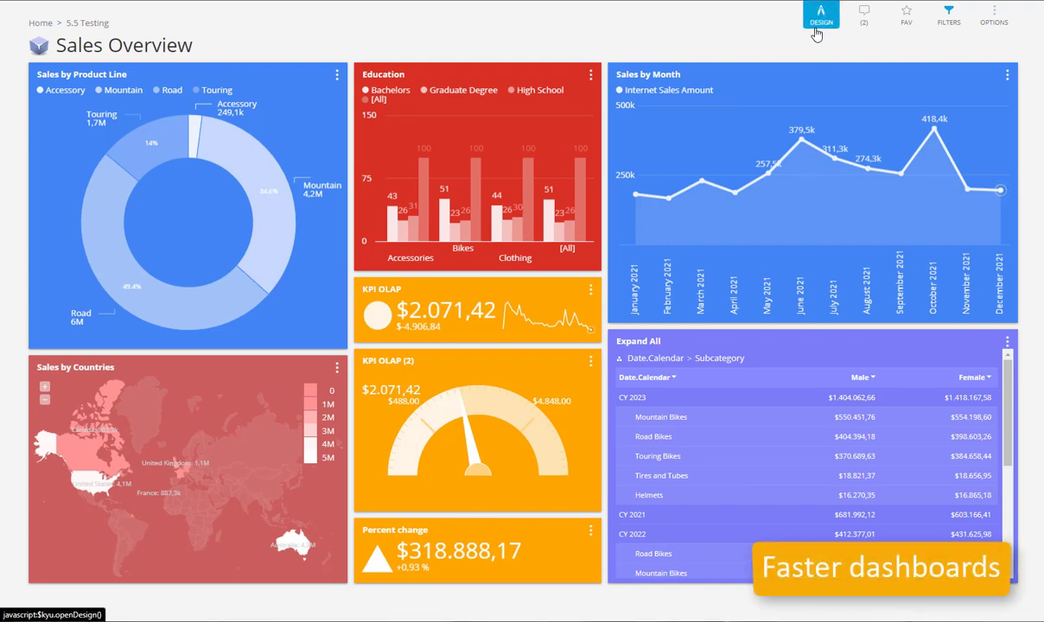
left_click(819, 15)
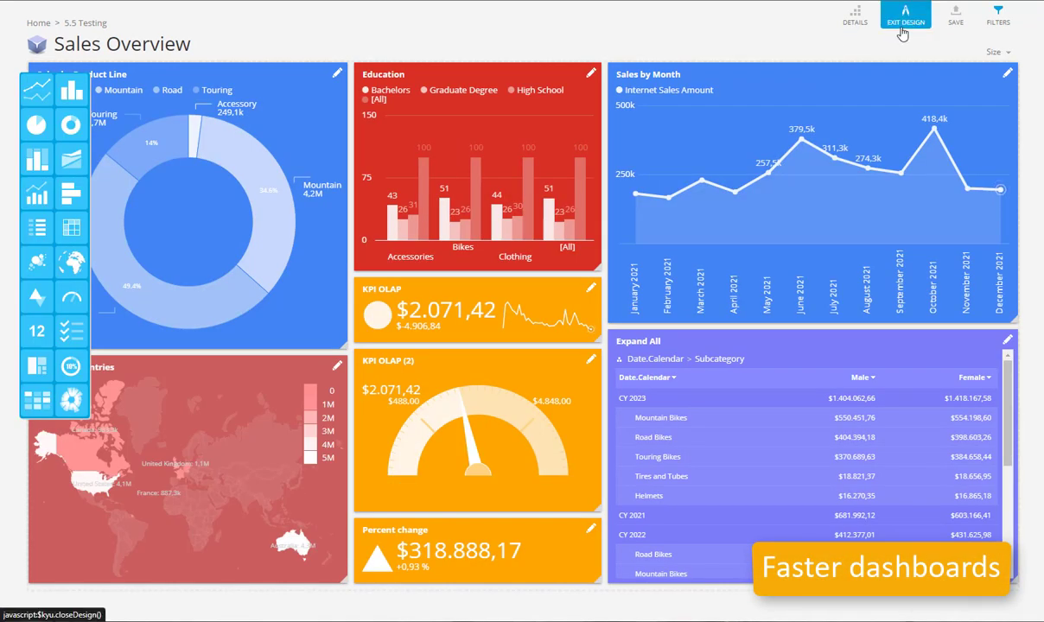
left_click(906, 14)
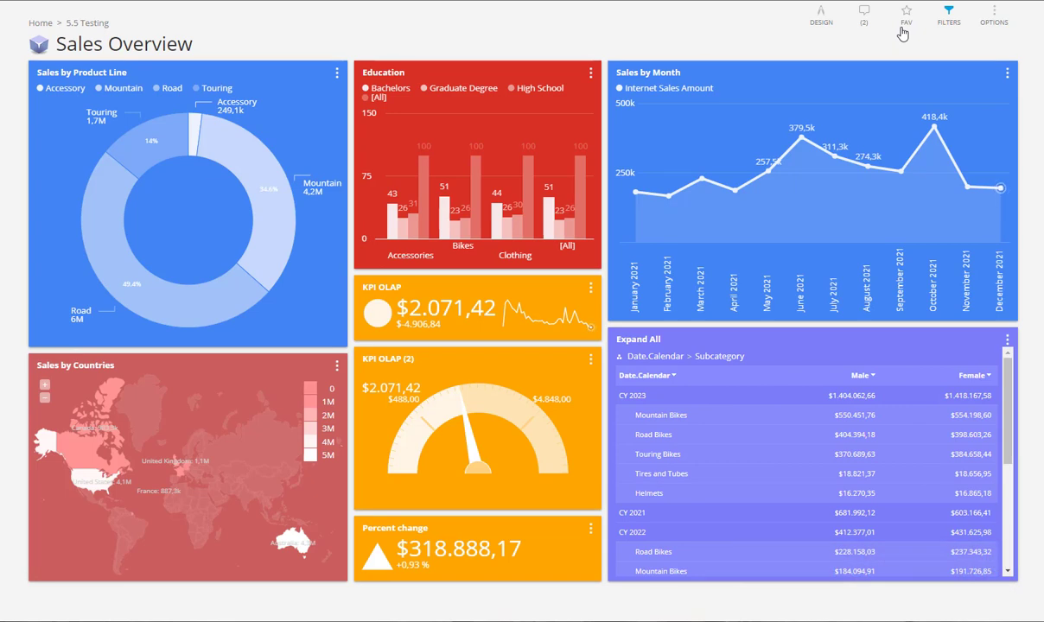
left_click(820, 15)
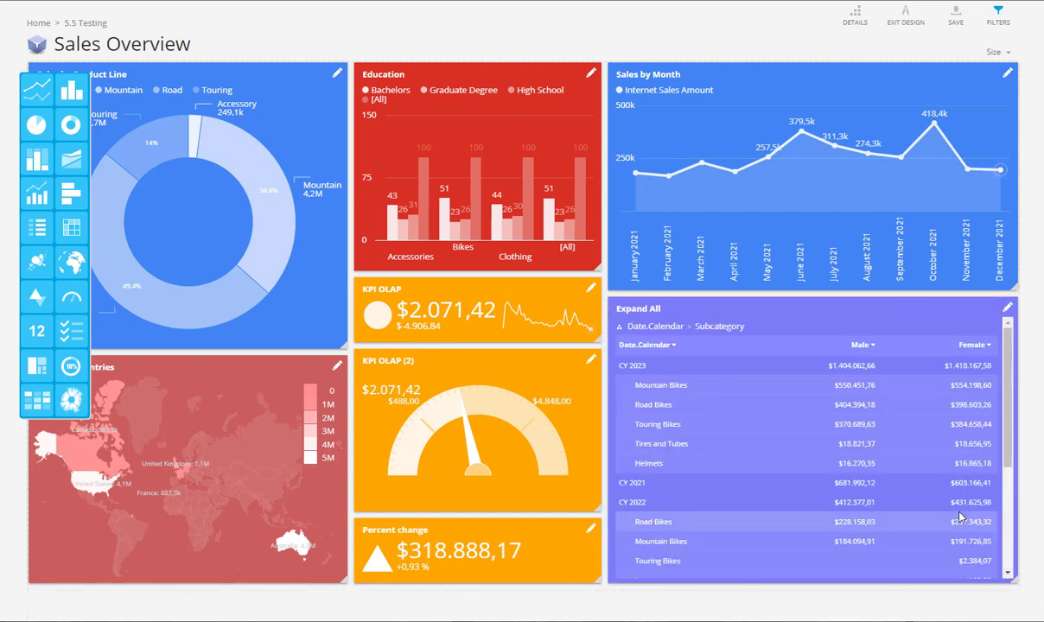
left_click(954, 15)
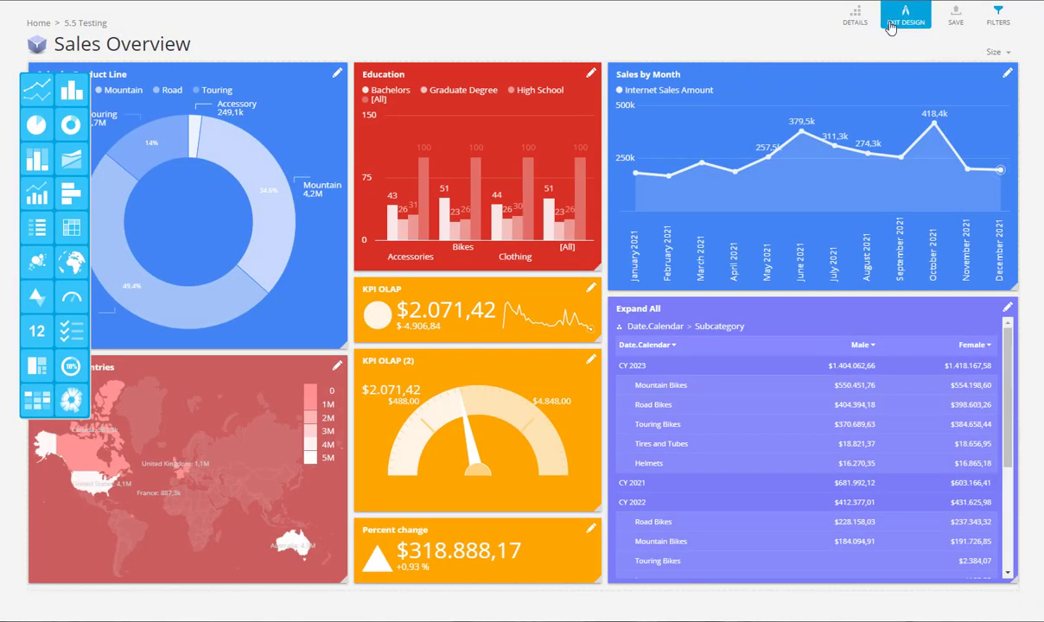
left_click(906, 14)
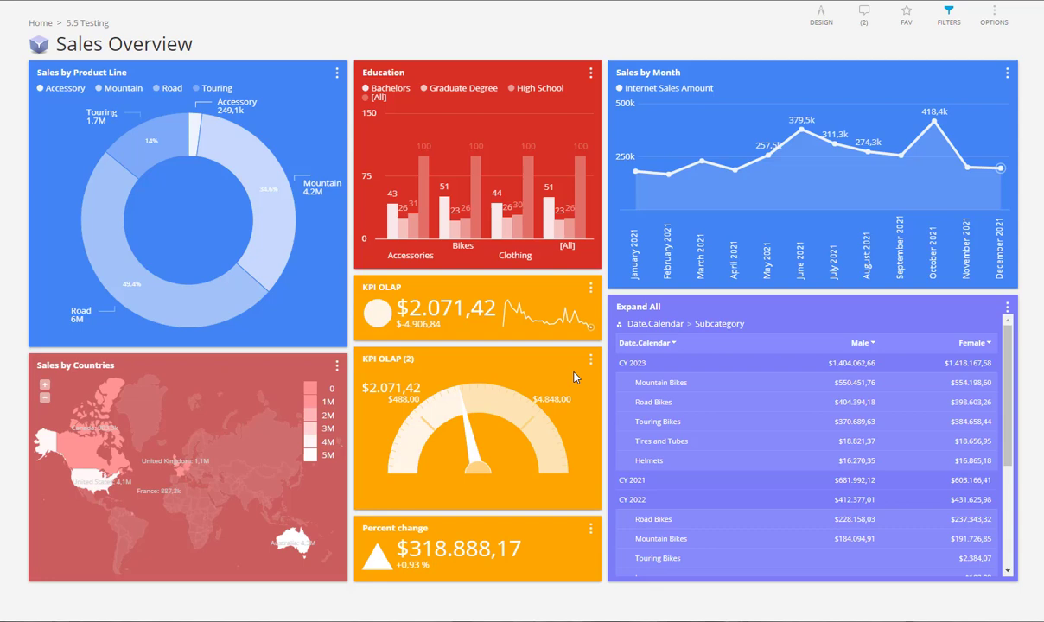
mouse_move(799, 539)
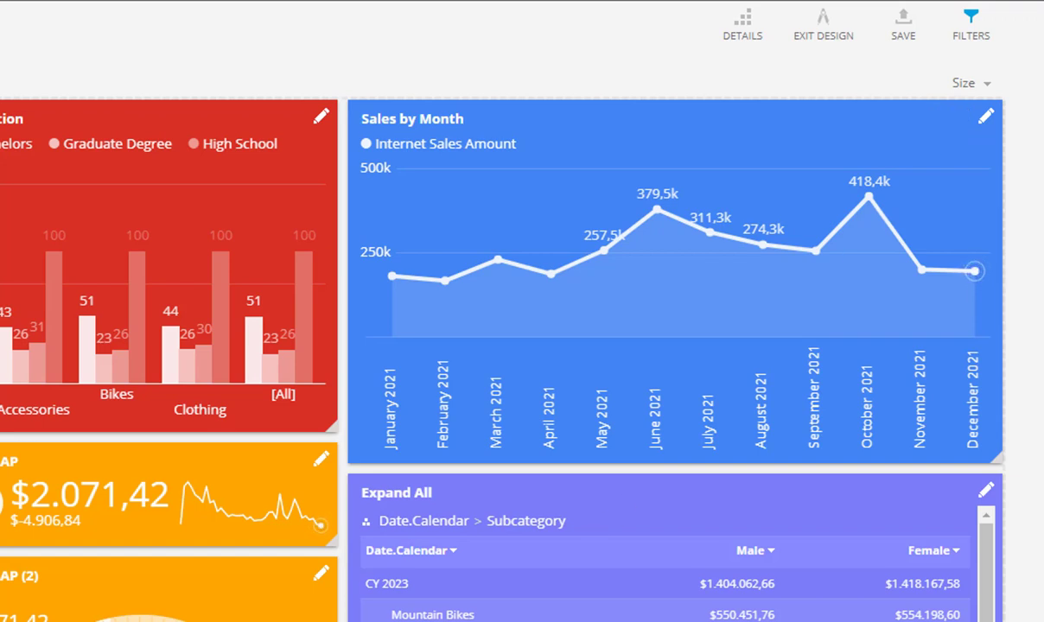
scroll("down", 3)
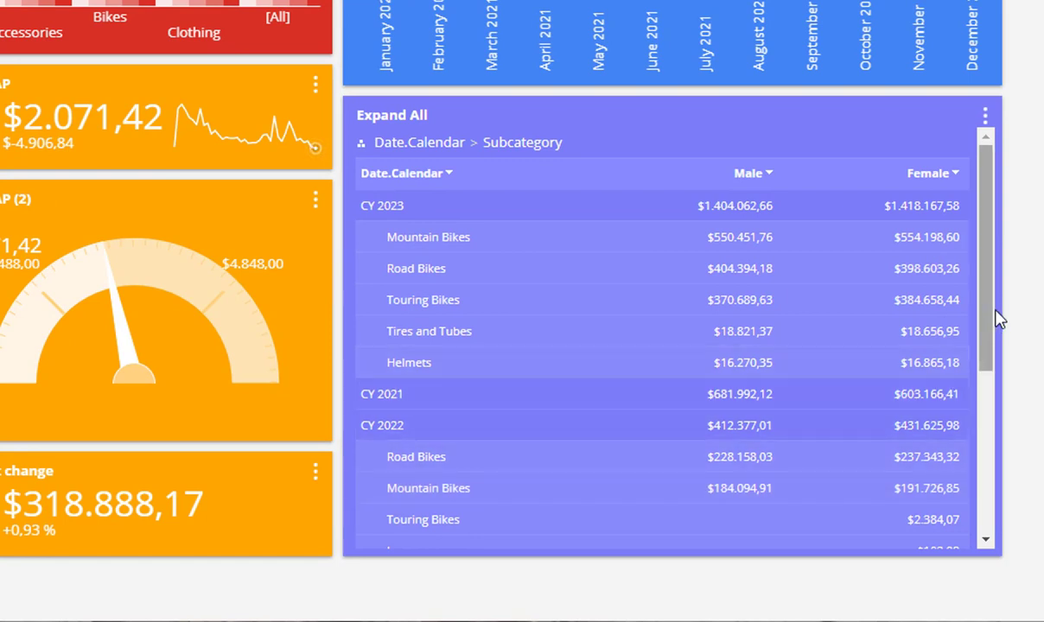
scroll("down", 3)
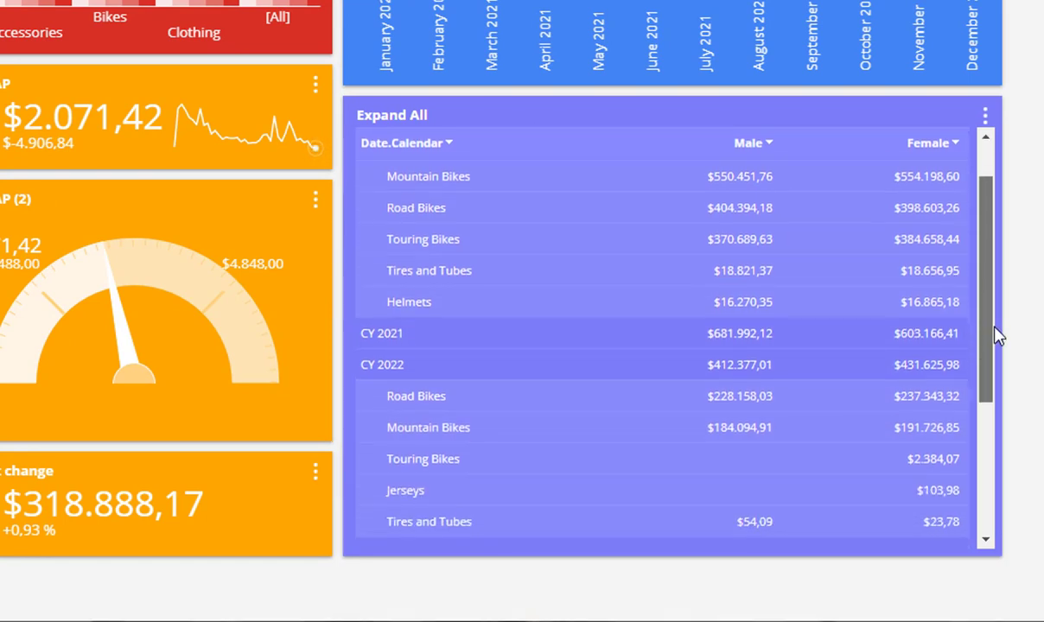
scroll("down", 3)
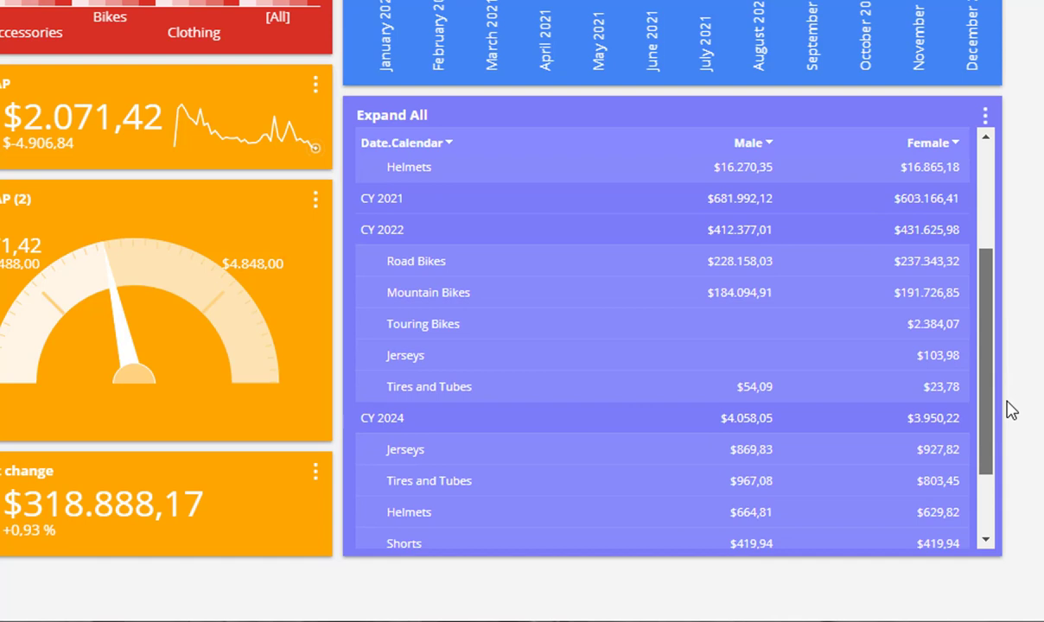
scroll("down", 3)
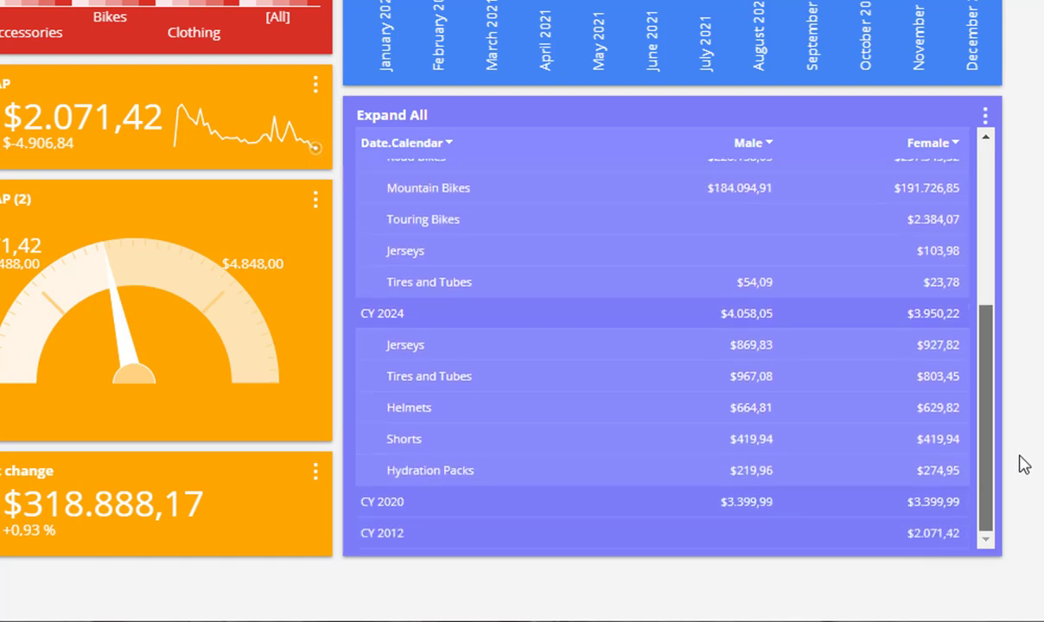
scroll("up", 3)
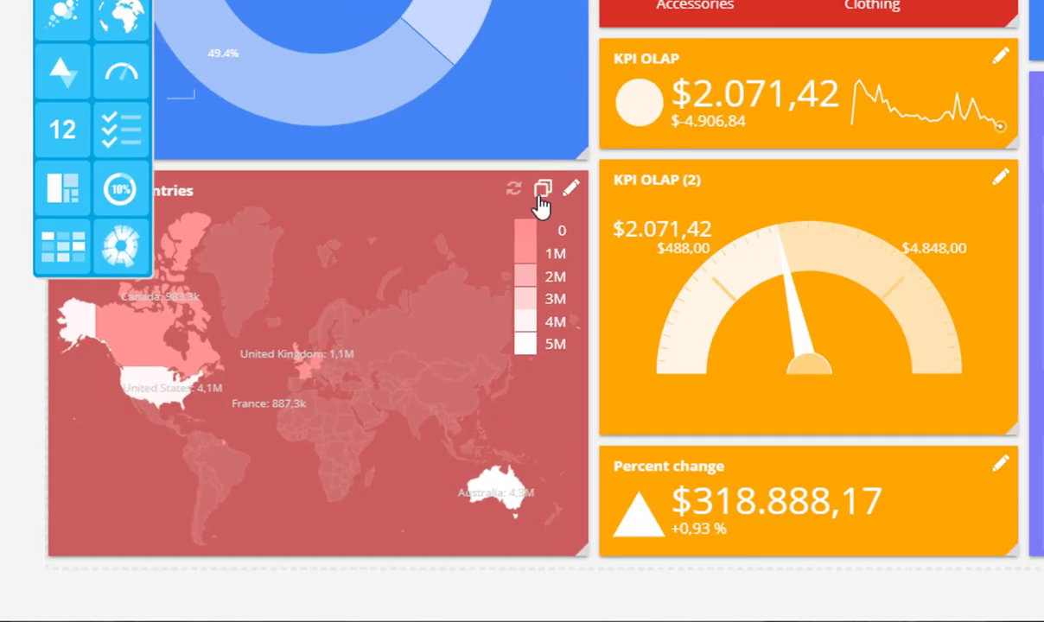
- Copy the Sales by Countries map into Tile 1 of a new dashboard and resize it
left_click(543, 189)
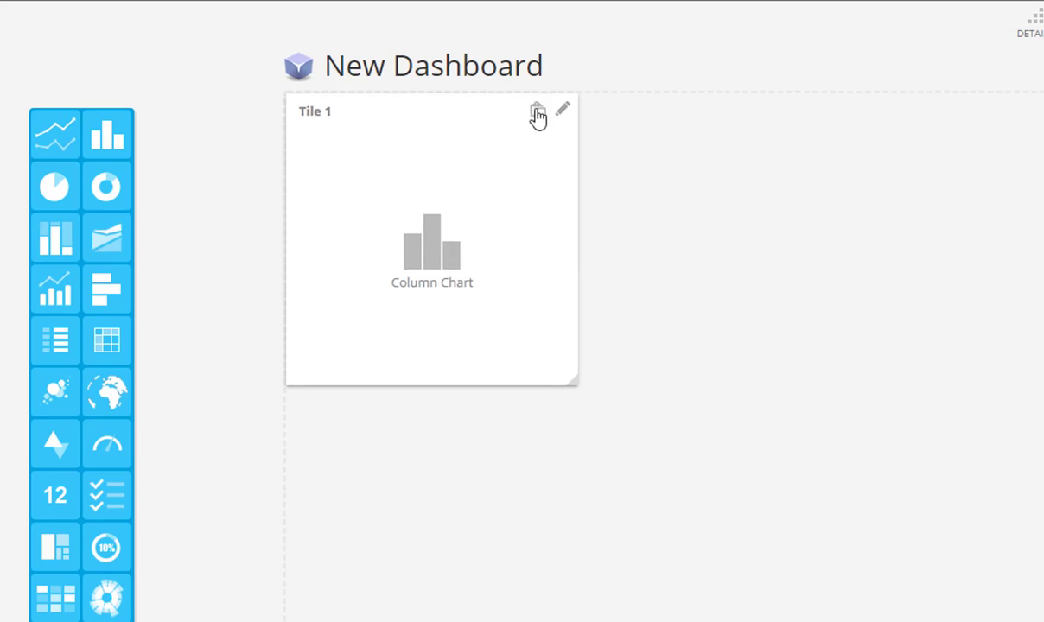
left_click(536, 115)
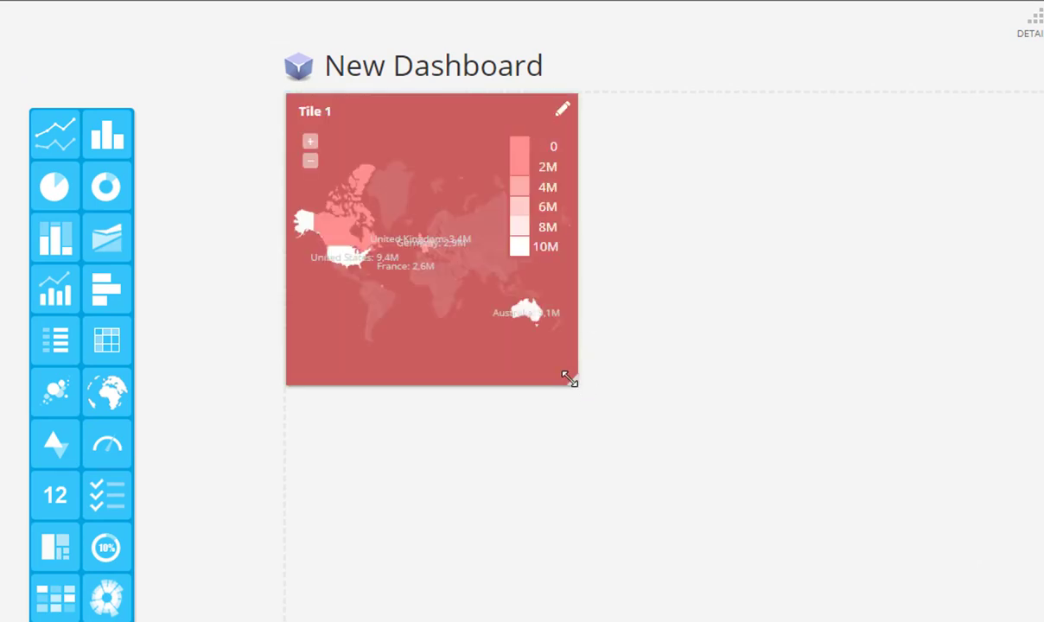
left_click_drag(567, 376, 695, 423)
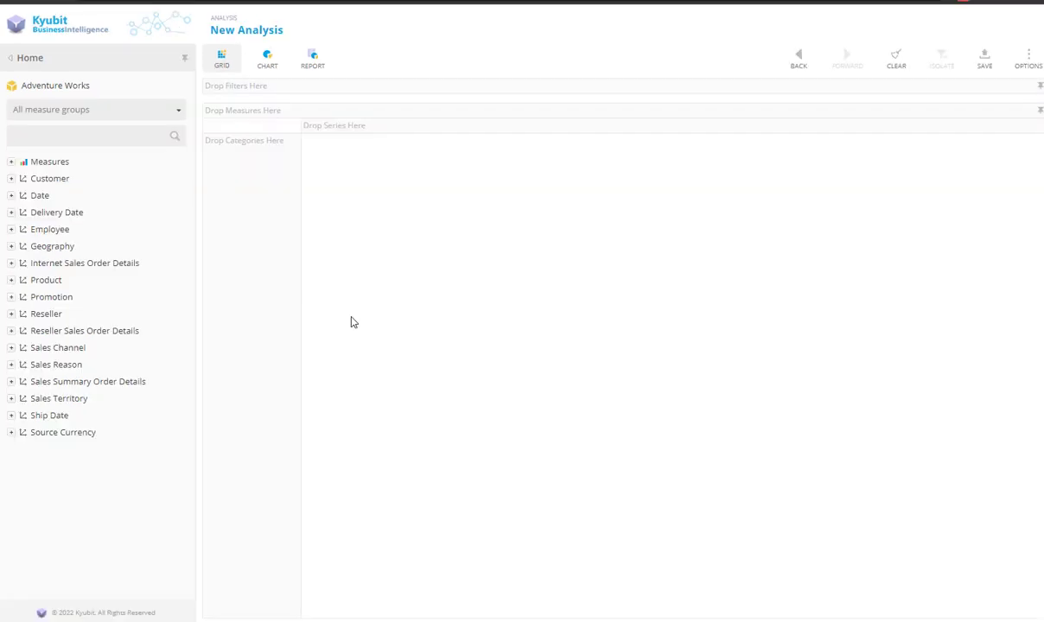
- Export the 55 Complex analysis as a PDF and view its proprietary statement page
left_click(11, 246)
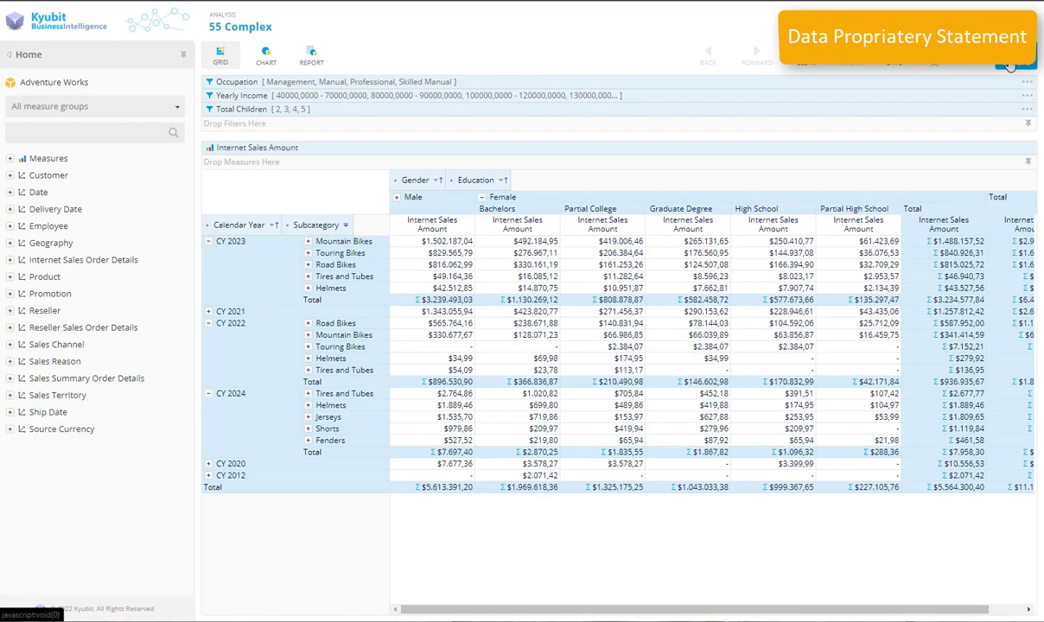
left_click(1012, 65)
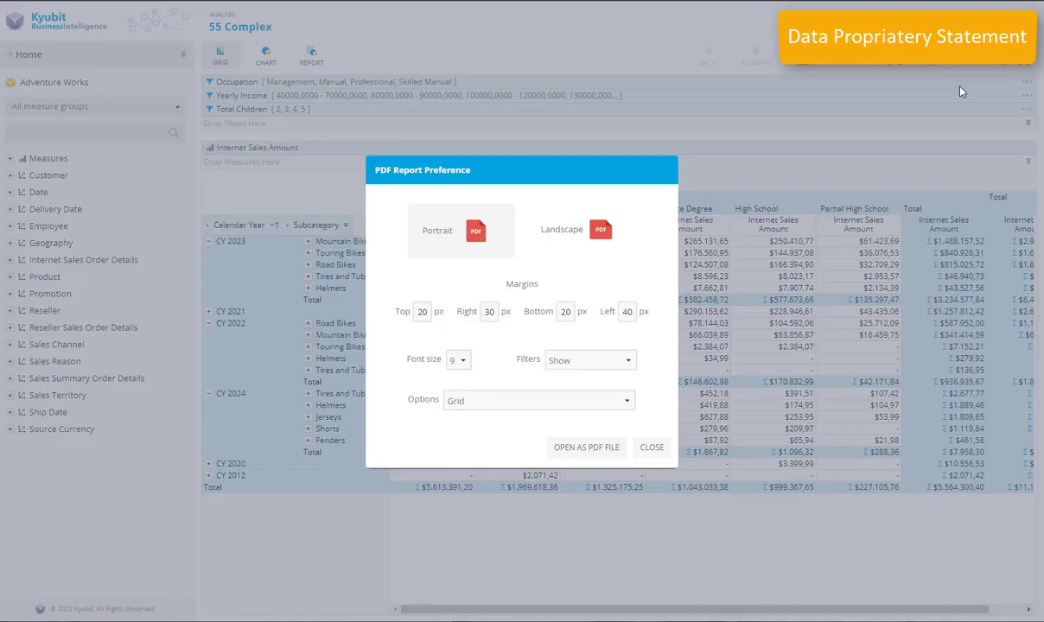
left_click(586, 446)
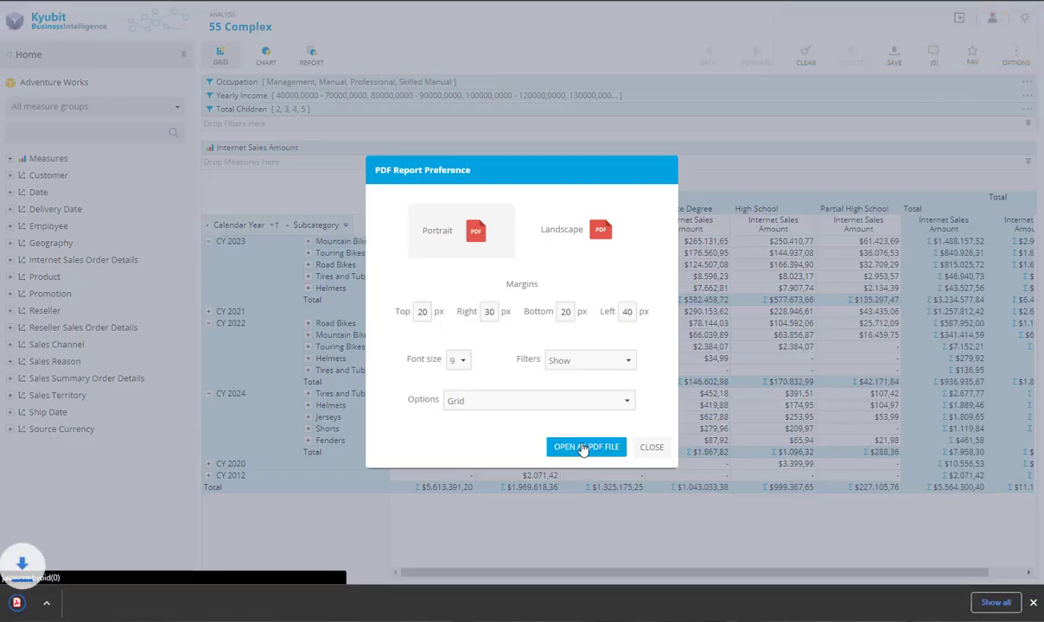
left_click(586, 446)
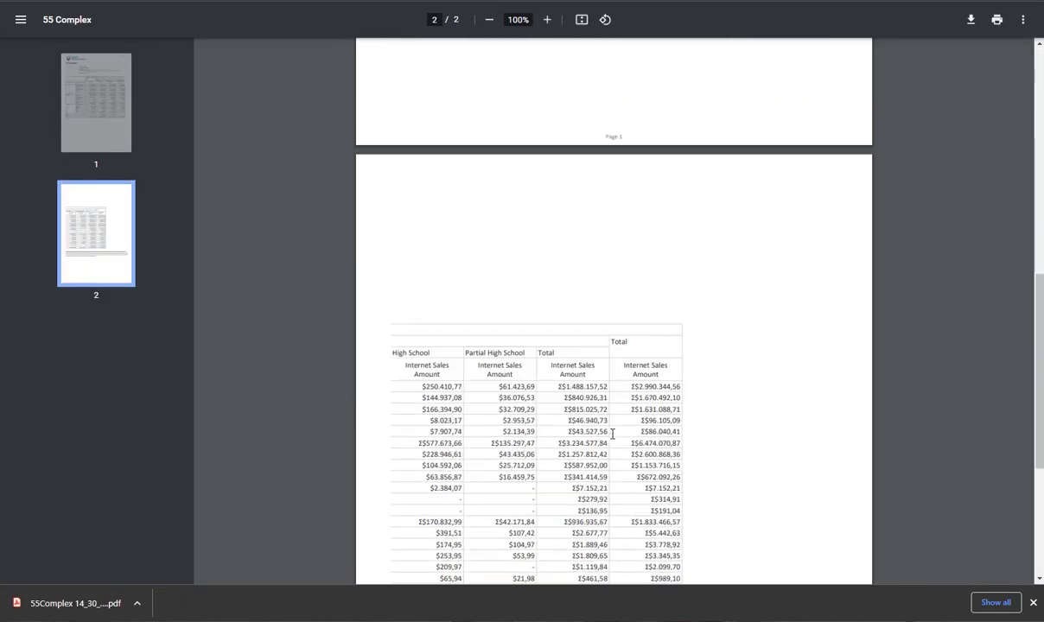
scroll("down", 3)
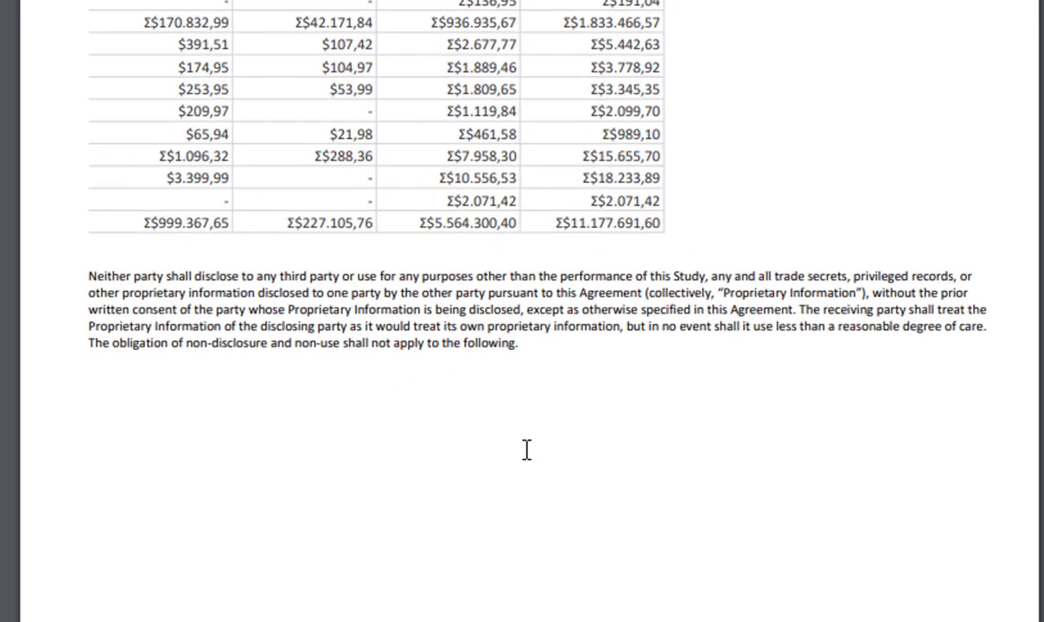